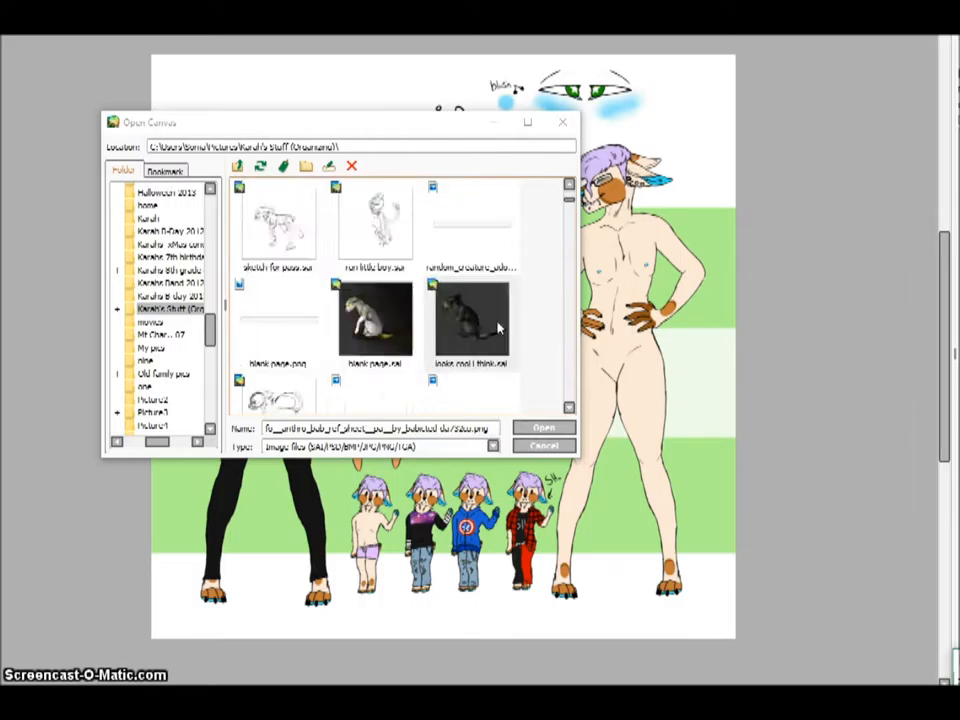
Open the grey character sketch from the Karah's Stuff folder
{"action": "left_click", "coordinate": [543, 427]}
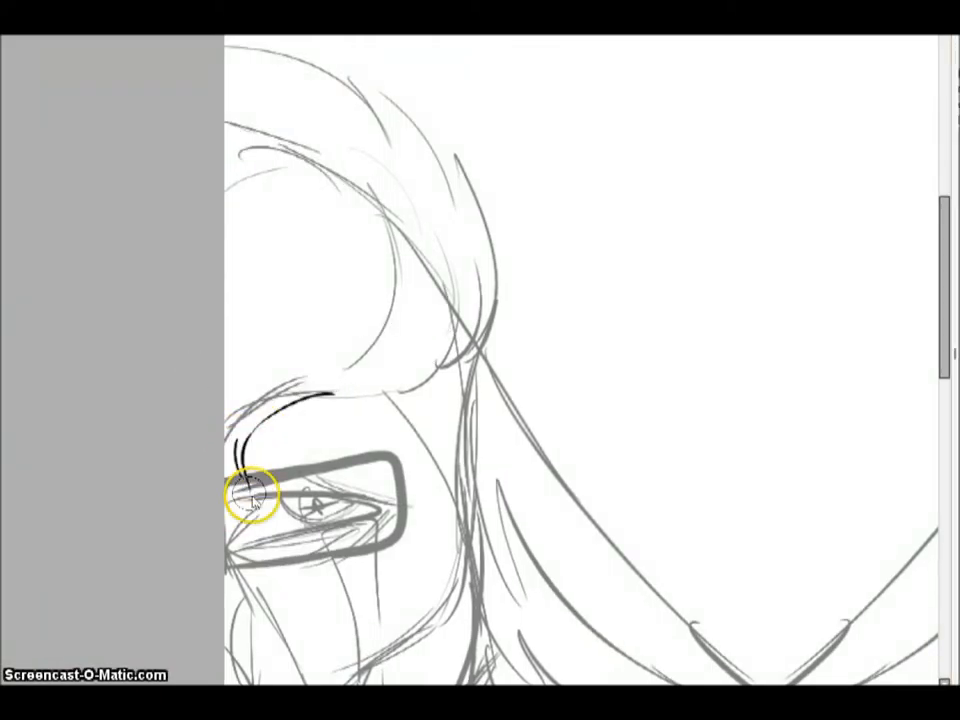
Ink the eyelid curve, brow line and jawline in bold black over the grey sketch
{"action": "left_click_drag", "start_coordinate": [250, 495], "coordinate": [475, 360]}
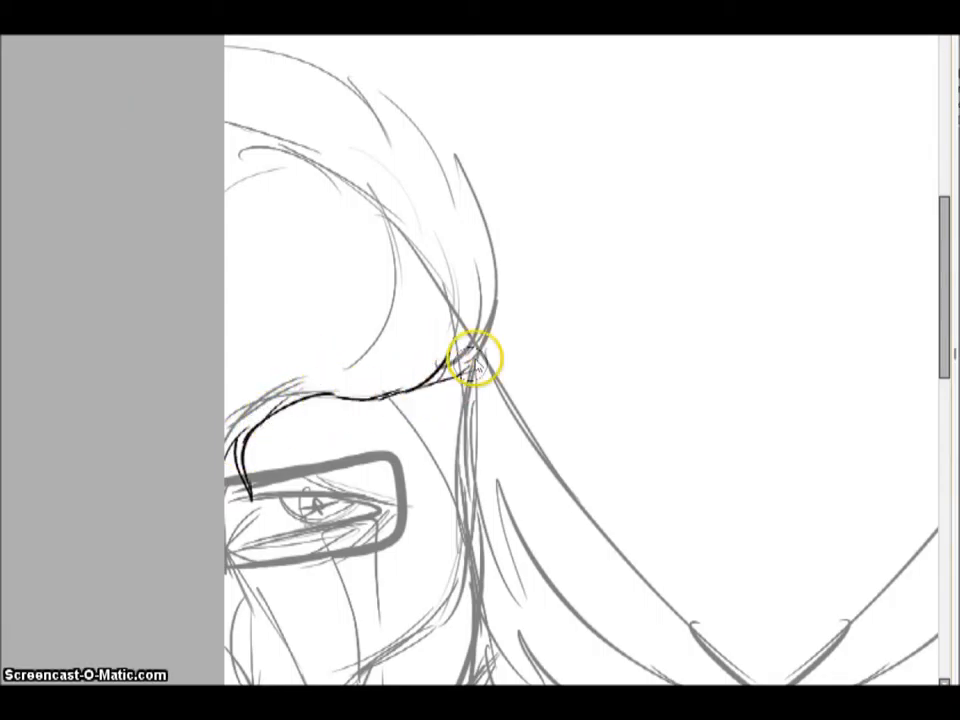
{"action": "left_click_drag", "start_coordinate": [478, 365], "coordinate": [340, 62]}
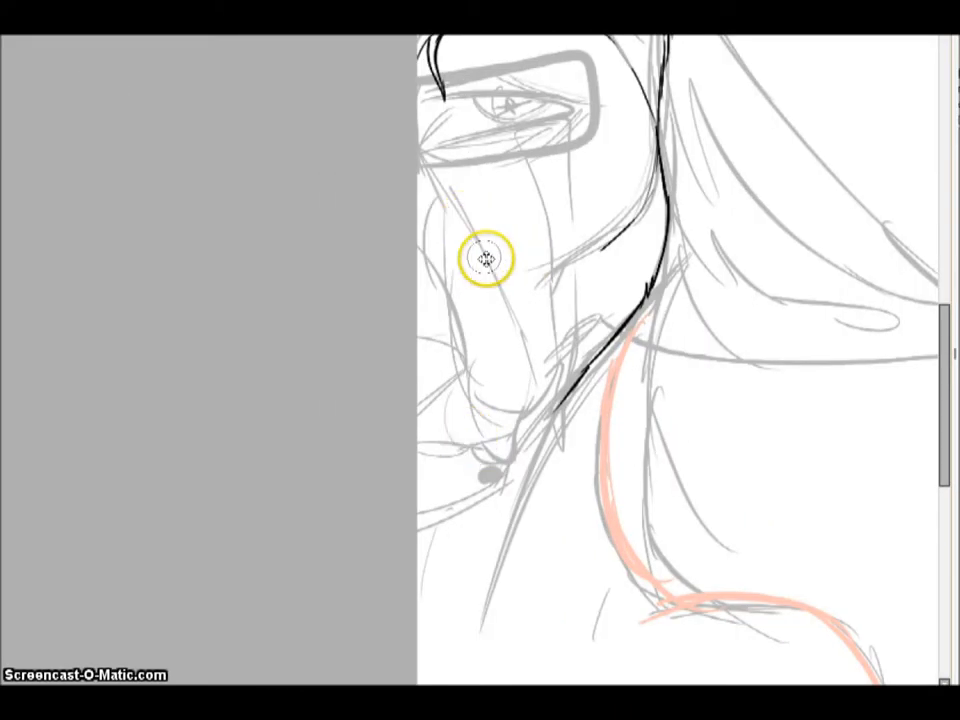
{"action": "left_click_drag", "start_coordinate": [485, 260], "coordinate": [420, 457]}
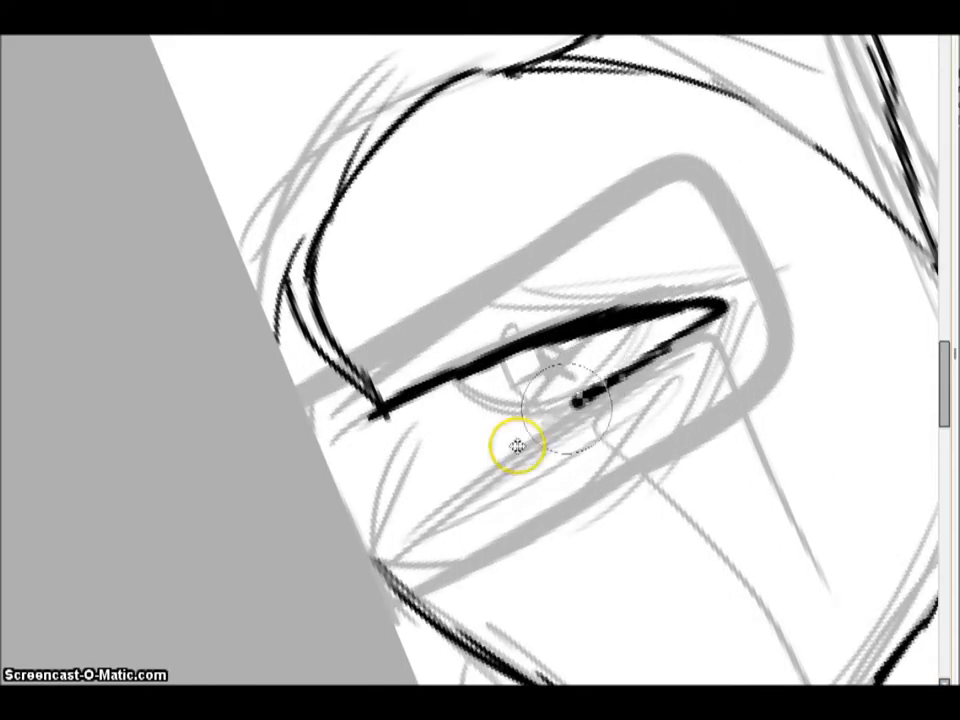
Ink the lower line of the eye in thick black behind the glasses
{"action": "left_click_drag", "start_coordinate": [515, 450], "coordinate": [635, 325]}
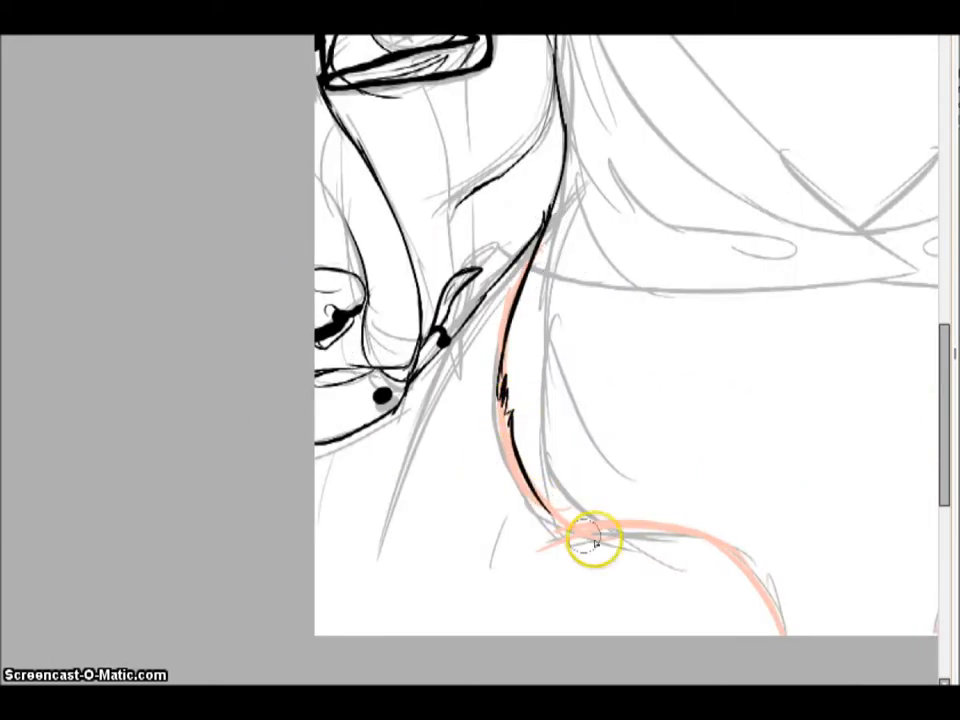
Ink the neck line along the pink guide and small detail strokes near the mouth
{"action": "left_click_drag", "start_coordinate": [585, 540], "coordinate": [560, 540]}
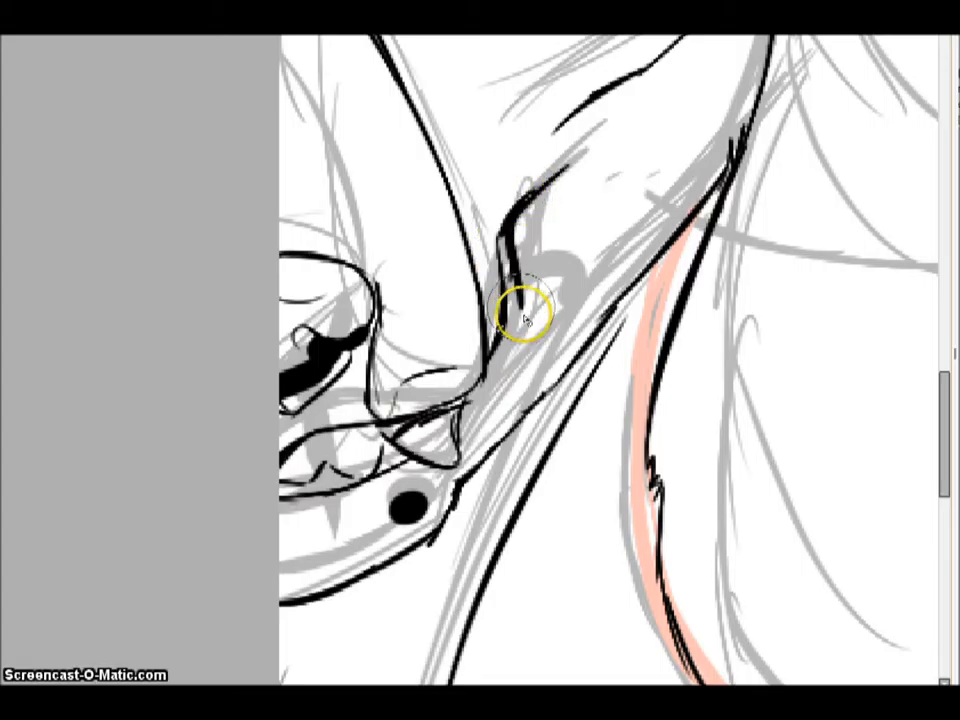
{"action": "left_click_drag", "start_coordinate": [525, 315], "coordinate": [510, 235]}
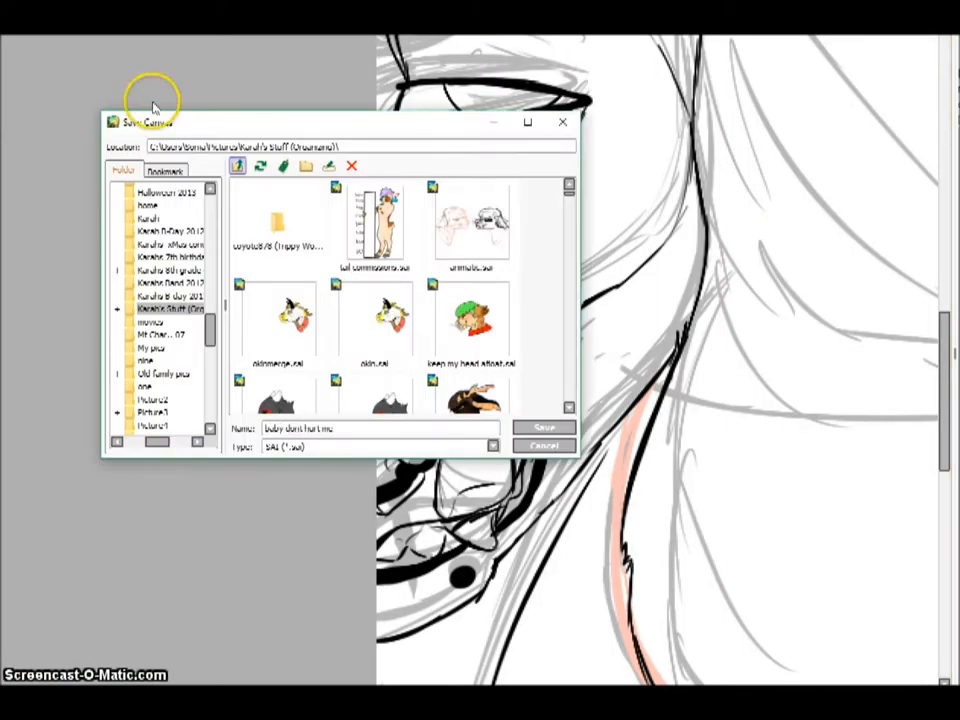
Save the inked drawing as a SAI file
{"action": "left_click", "coordinate": [544, 427]}
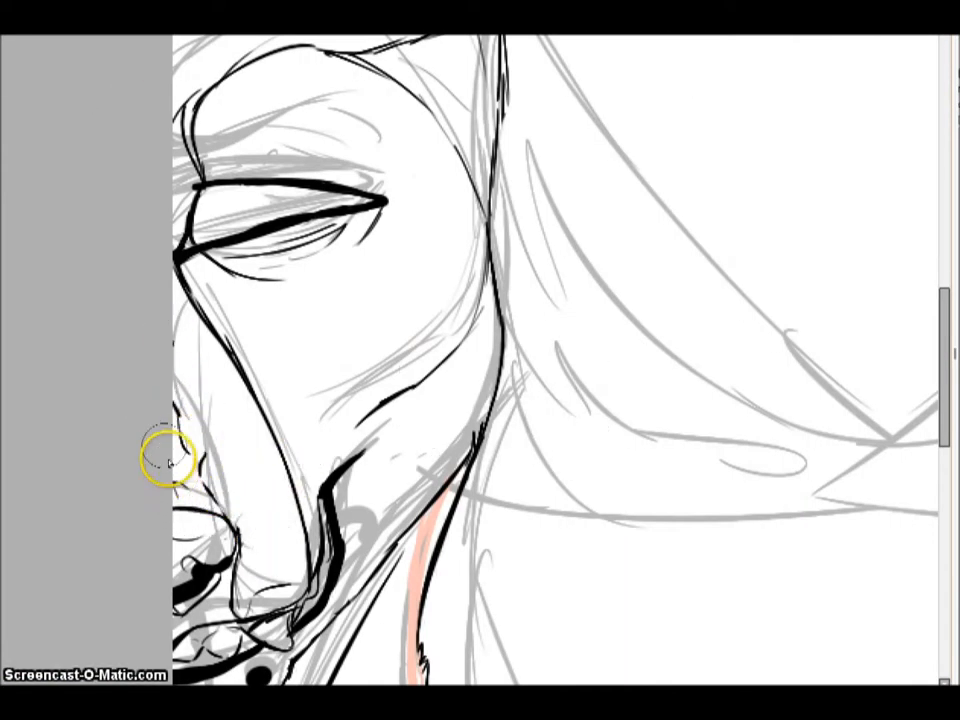